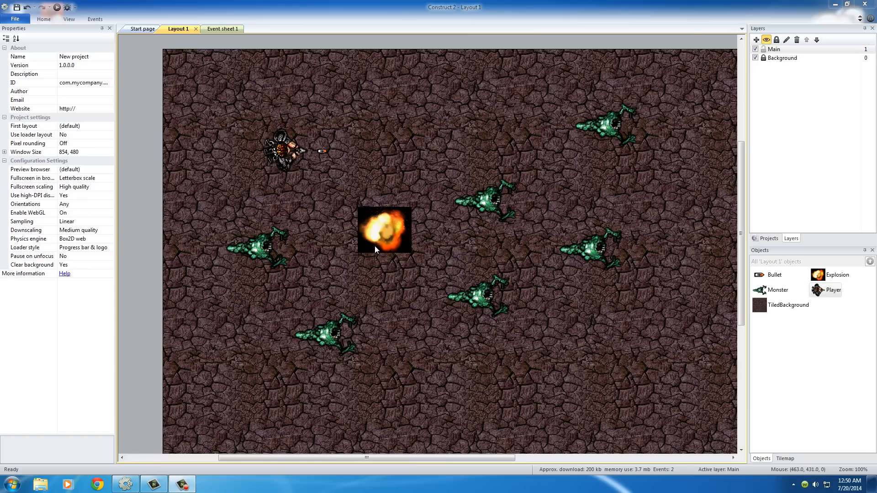
{"action": "mouse_move", "coordinate": [73, 16]}
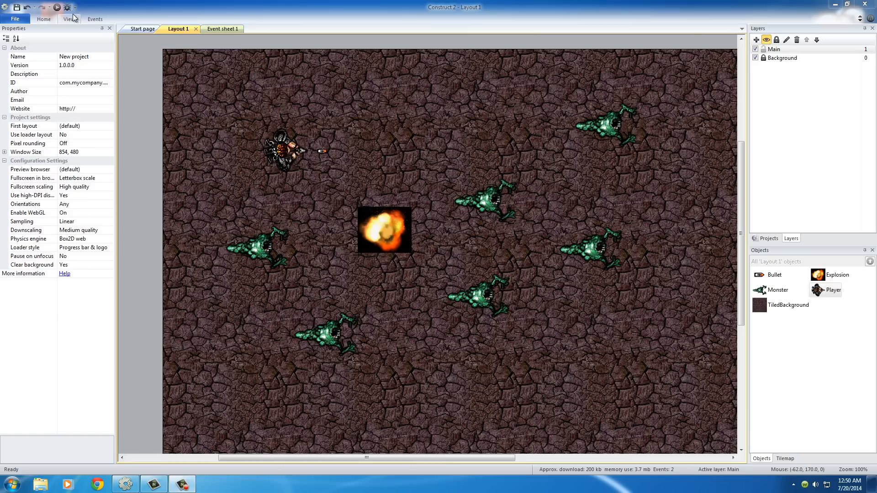
Switch to Event sheet 1 and begin adding a new event
{"action": "left_click", "coordinate": [56, 7]}
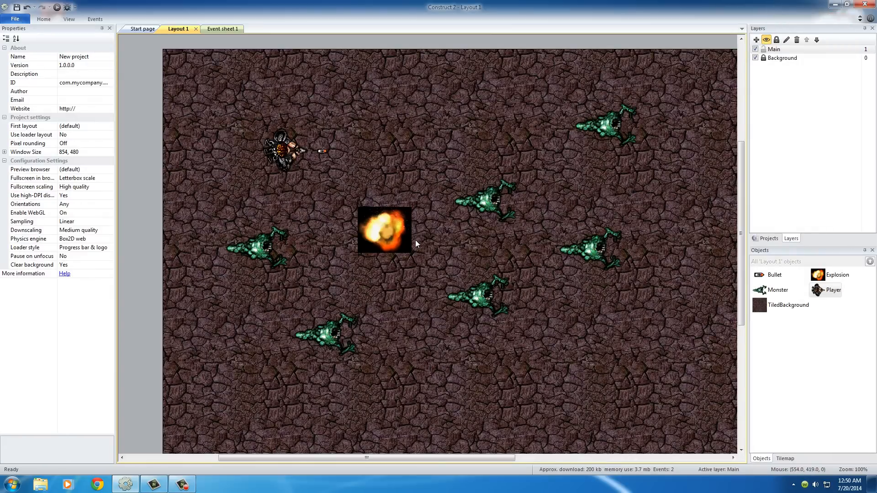
{"action": "mouse_move", "coordinate": [382, 243]}
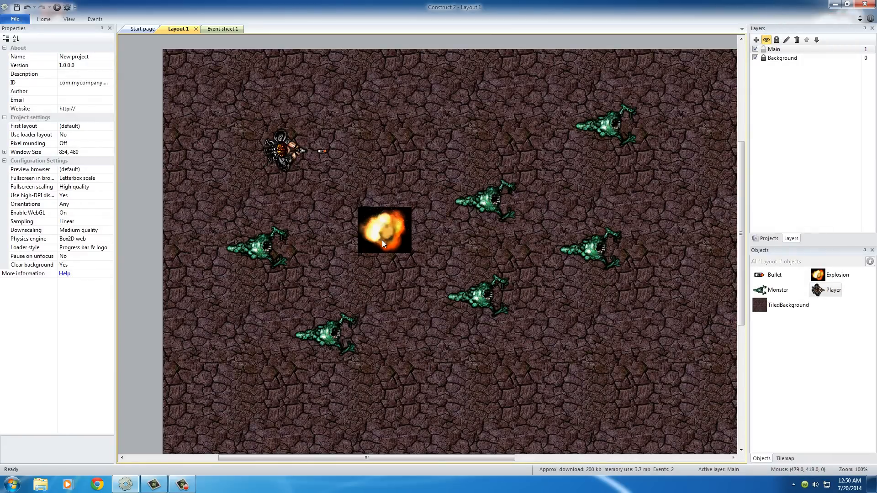
{"action": "mouse_move", "coordinate": [337, 270]}
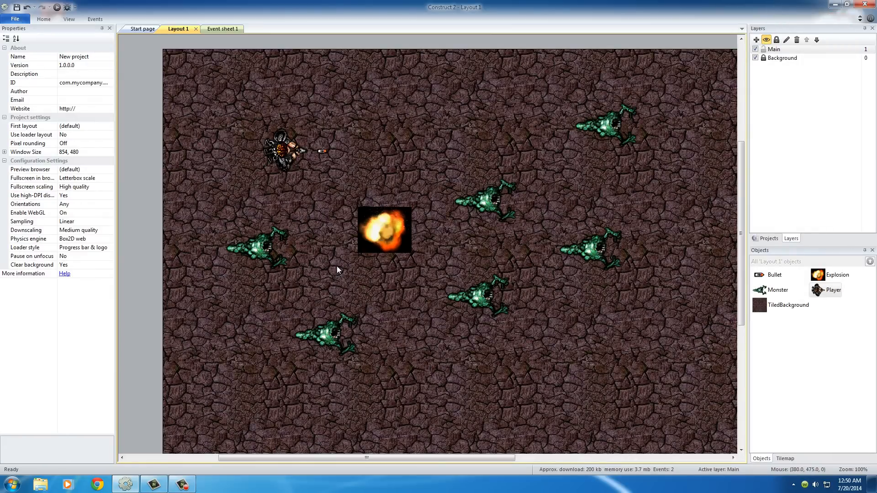
{"action": "mouse_move", "coordinate": [126, 45]}
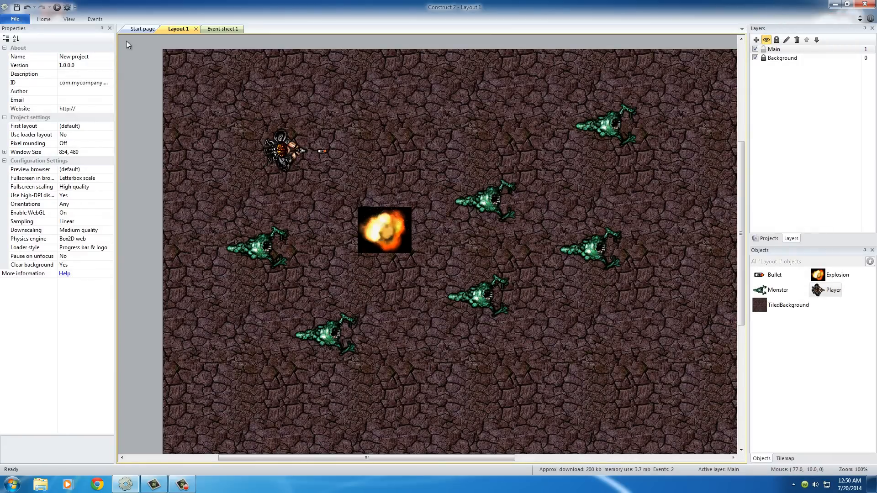
{"action": "left_click", "coordinate": [217, 28]}
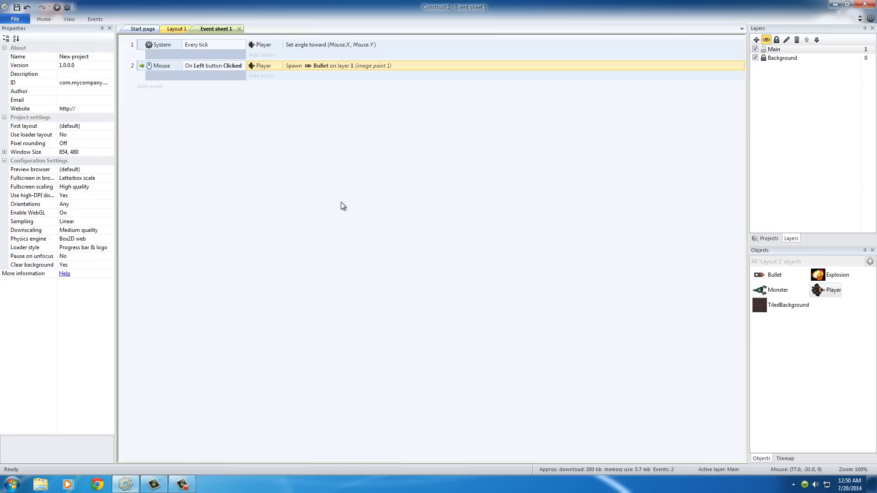
{"action": "mouse_move", "coordinate": [200, 98]}
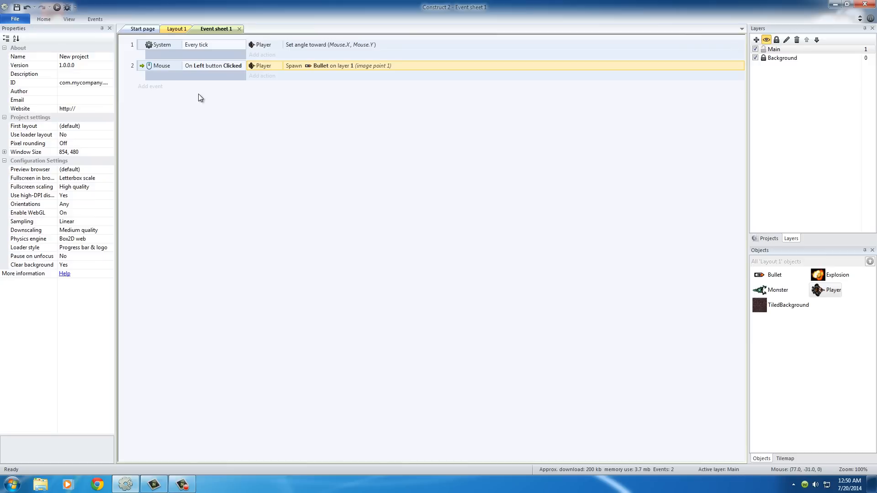
{"action": "left_click", "coordinate": [150, 86]}
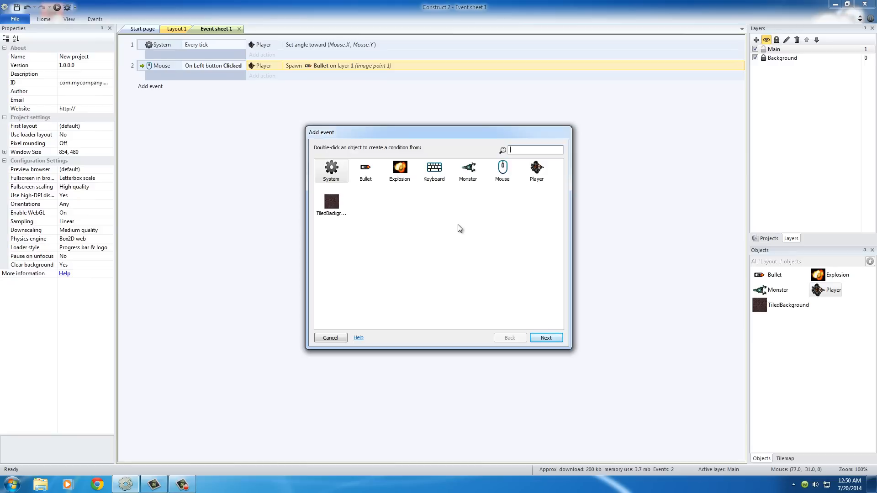
{"action": "mouse_move", "coordinate": [366, 171]}
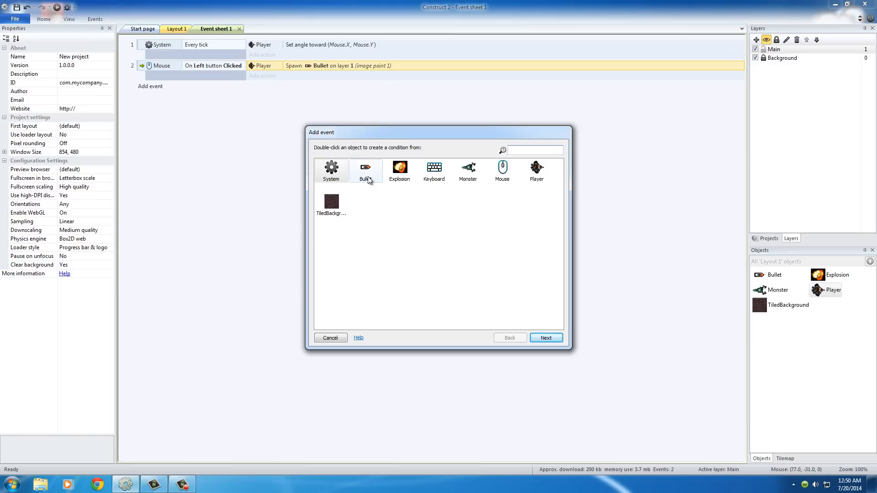
{"action": "mouse_move", "coordinate": [368, 175]}
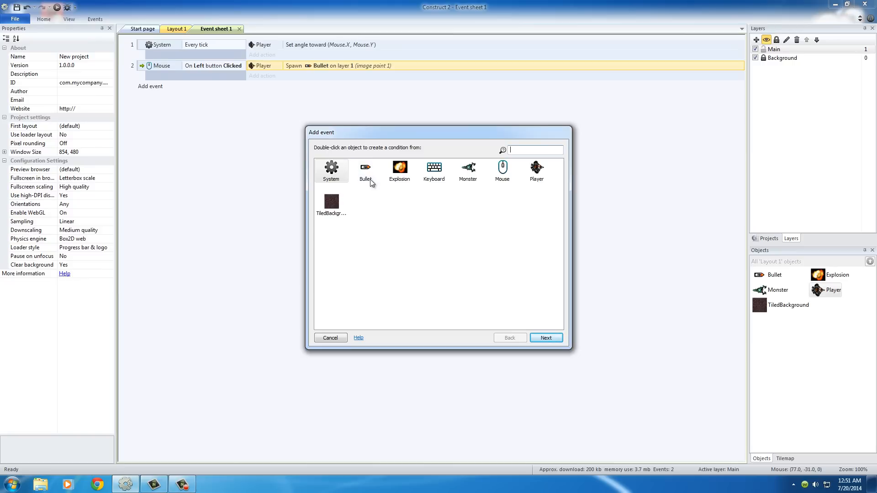
Create a Bullet 'On collision with another object' condition targeting Monster
{"action": "left_click", "coordinate": [365, 170]}
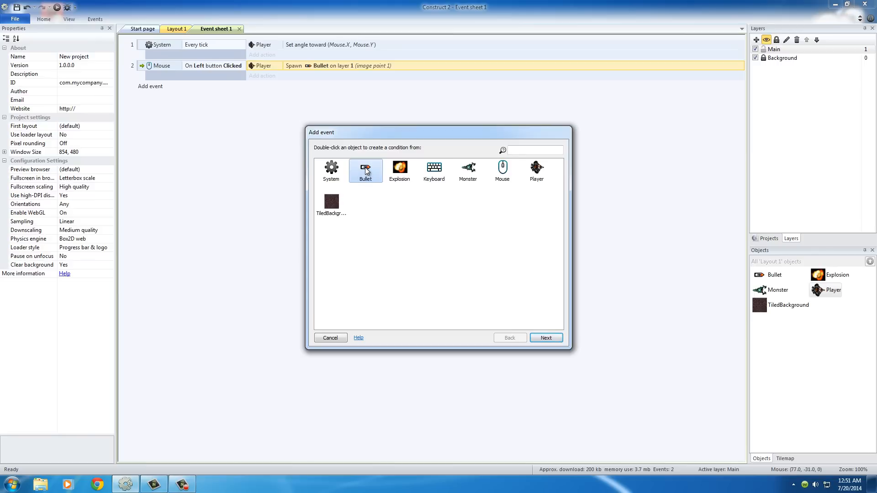
{"action": "double_click", "coordinate": [365, 170]}
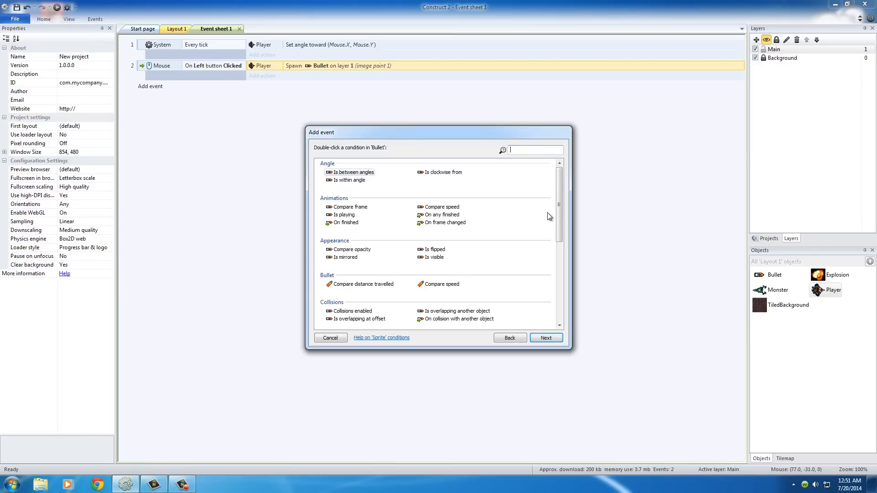
{"action": "mouse_move", "coordinate": [598, 225]}
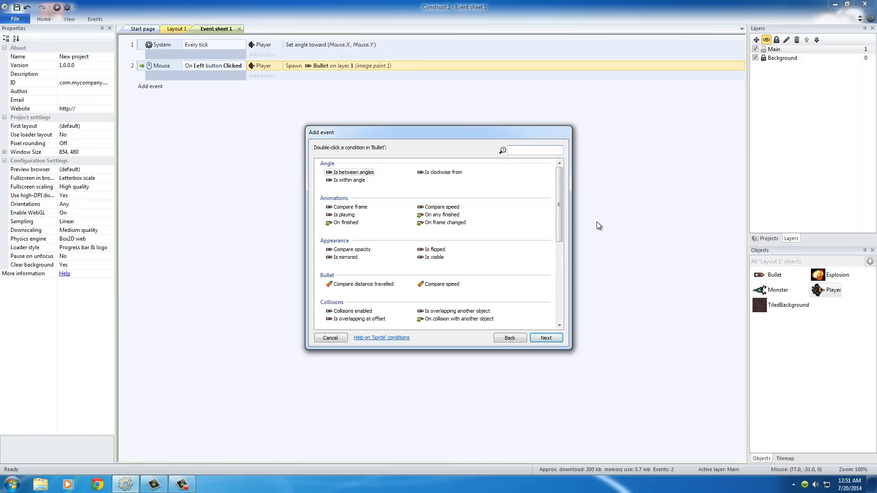
{"action": "mouse_move", "coordinate": [559, 190]}
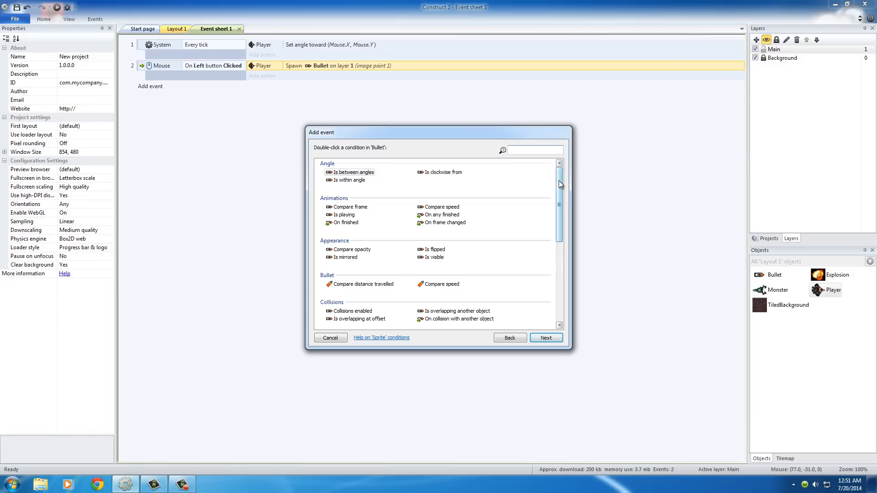
{"action": "scroll", "scroll_direction": "down", "scroll_amount": 3}
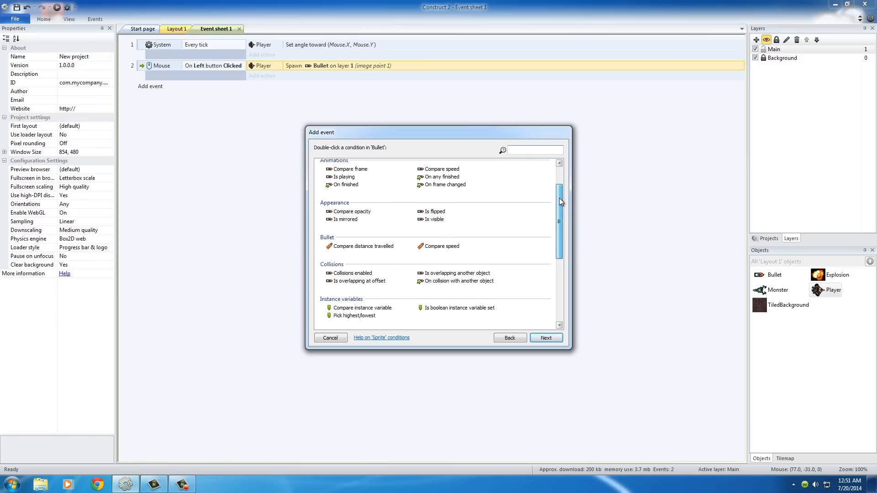
{"action": "left_click", "coordinate": [459, 267]}
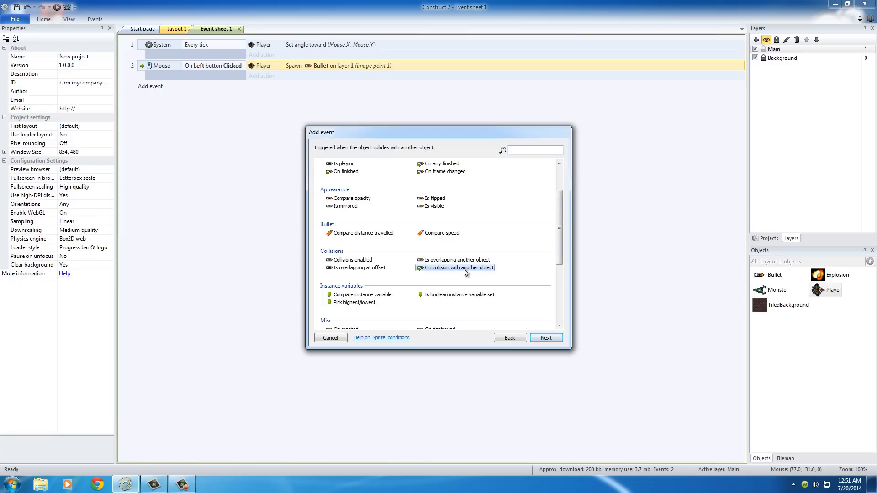
{"action": "left_click", "coordinate": [544, 337]}
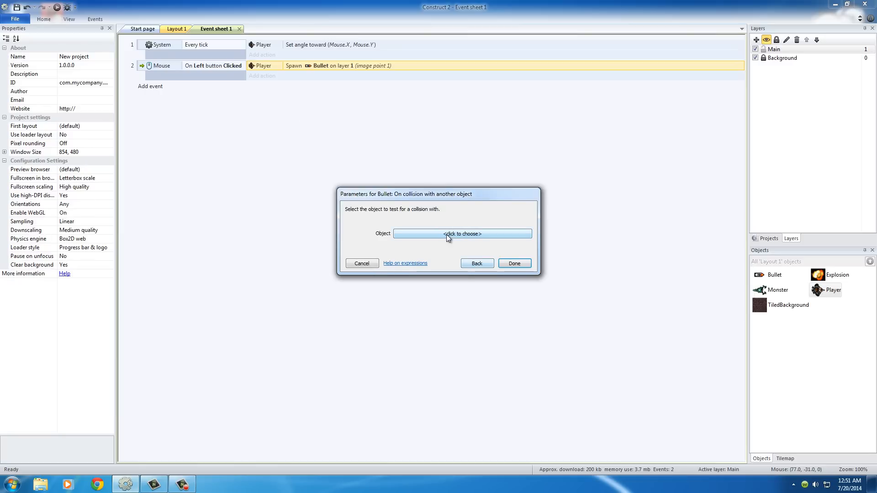
{"action": "mouse_move", "coordinate": [453, 238]}
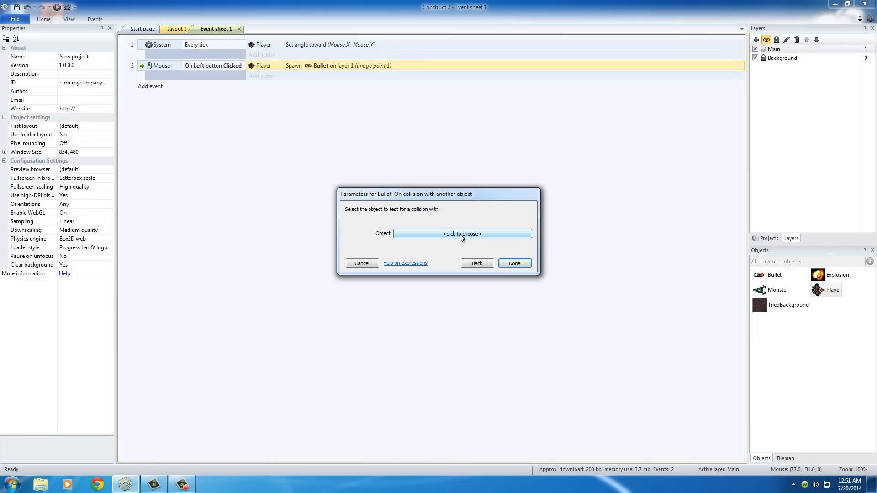
{"action": "left_click", "coordinate": [462, 234]}
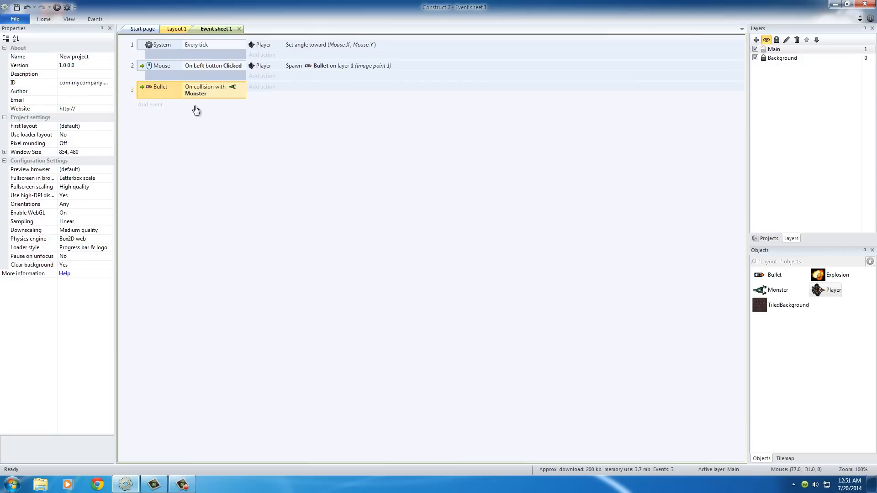
{"action": "mouse_move", "coordinate": [209, 98]}
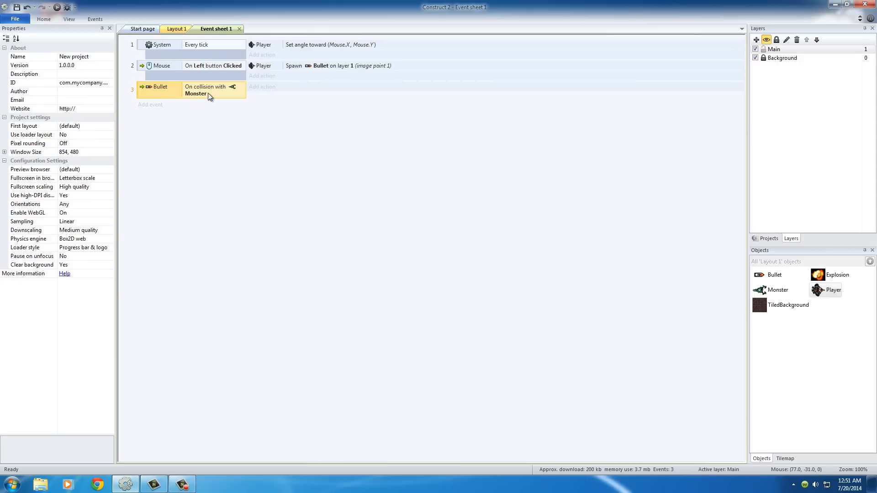
{"action": "mouse_move", "coordinate": [262, 90]}
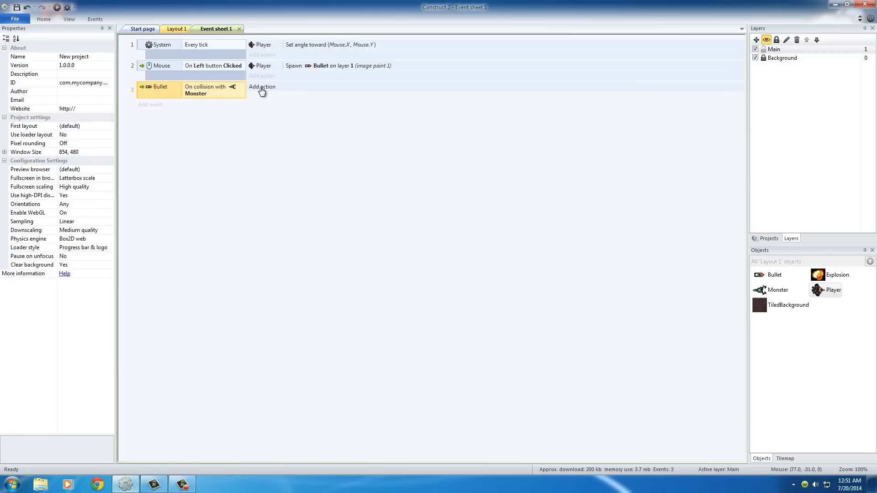
Add a Monster Destroy action to the Bullet-collides-with-Monster event
{"action": "left_click", "coordinate": [262, 87]}
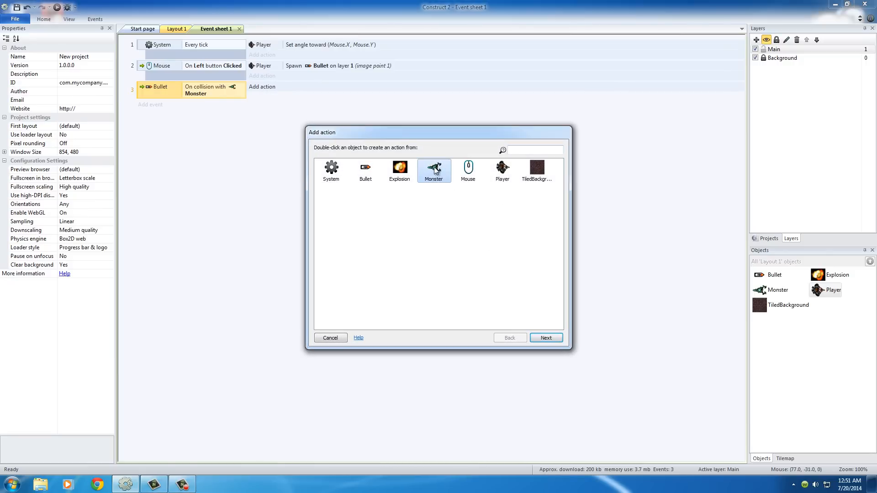
{"action": "double_click", "coordinate": [433, 171]}
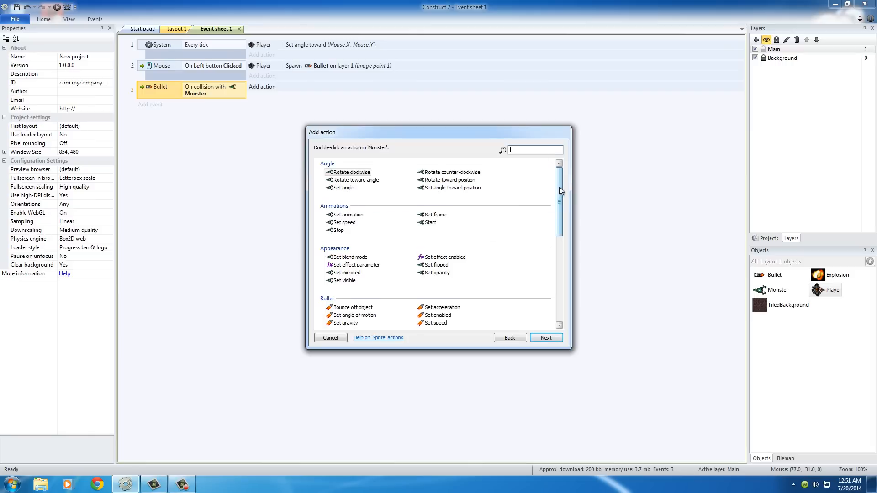
{"action": "scroll", "scroll_direction": "down", "scroll_amount": 3}
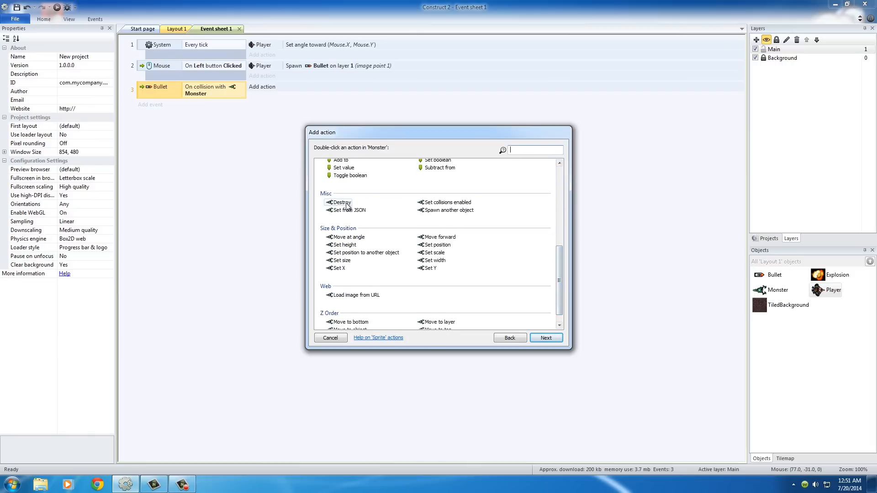
{"action": "double_click", "coordinate": [339, 202]}
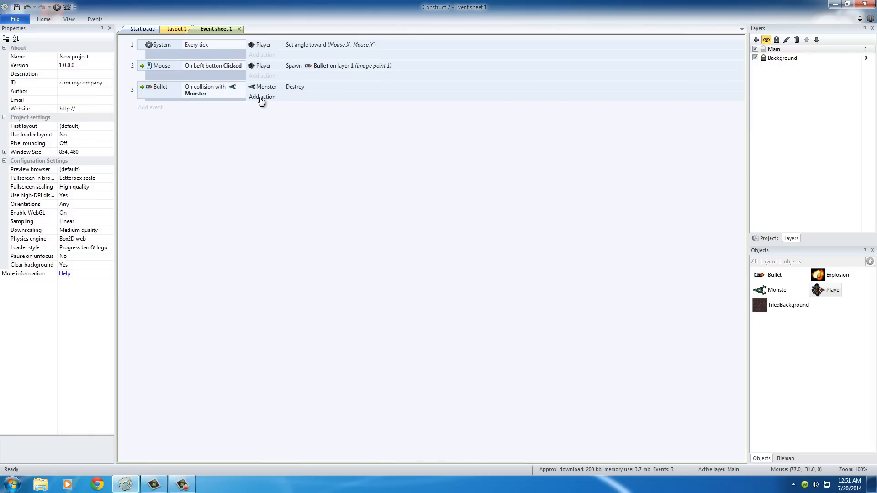
Add a Bullet 'Spawn another object' action to the collision event
{"action": "left_click", "coordinate": [262, 96]}
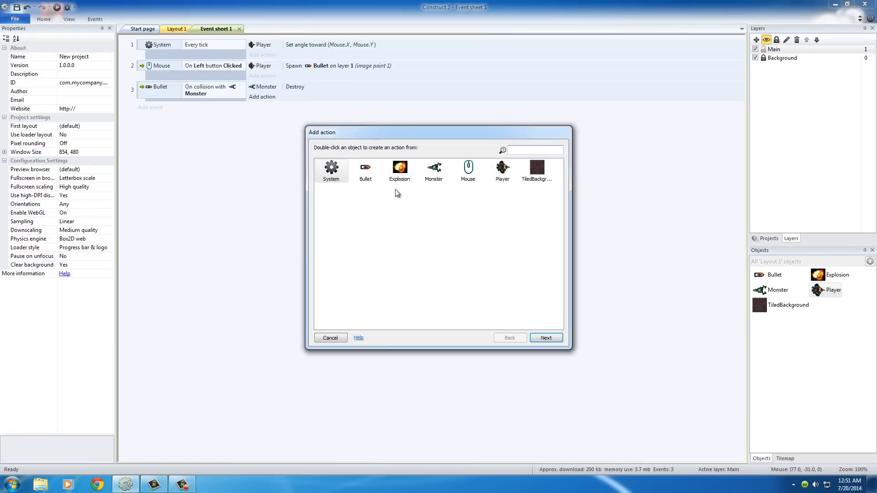
{"action": "left_click", "coordinate": [365, 171]}
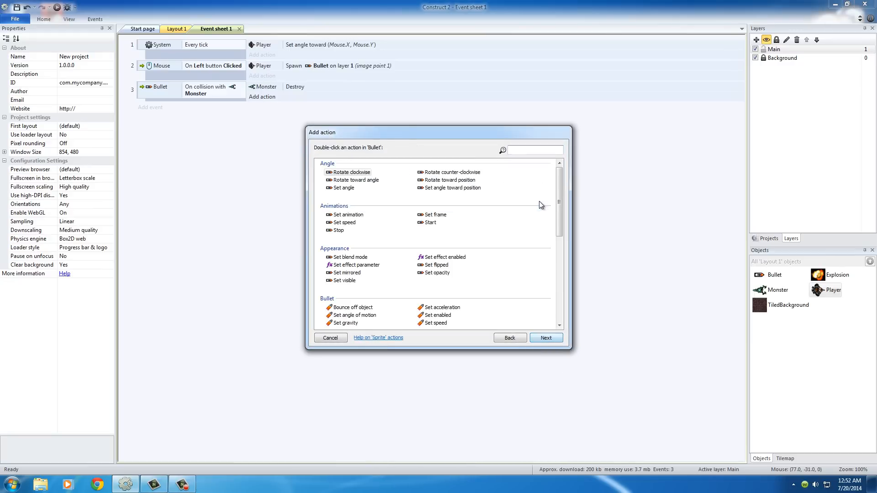
{"action": "scroll", "scroll_direction": "down", "scroll_amount": 3}
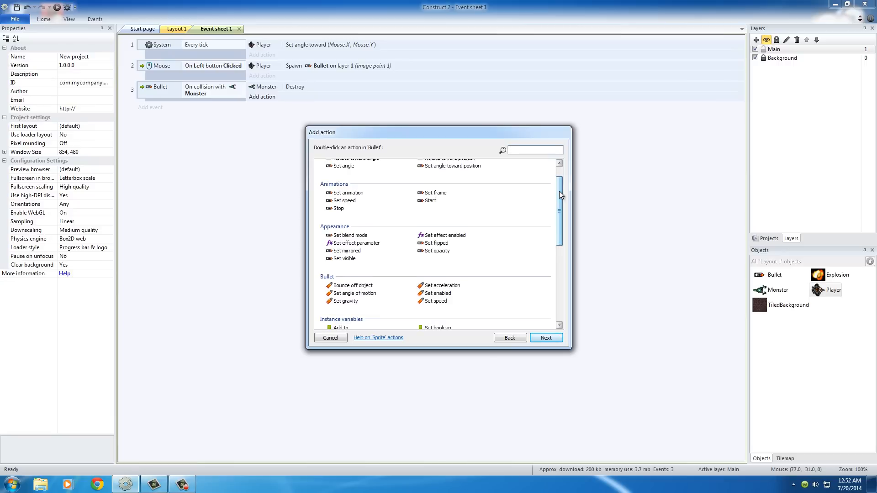
{"action": "left_click", "coordinate": [535, 149]}
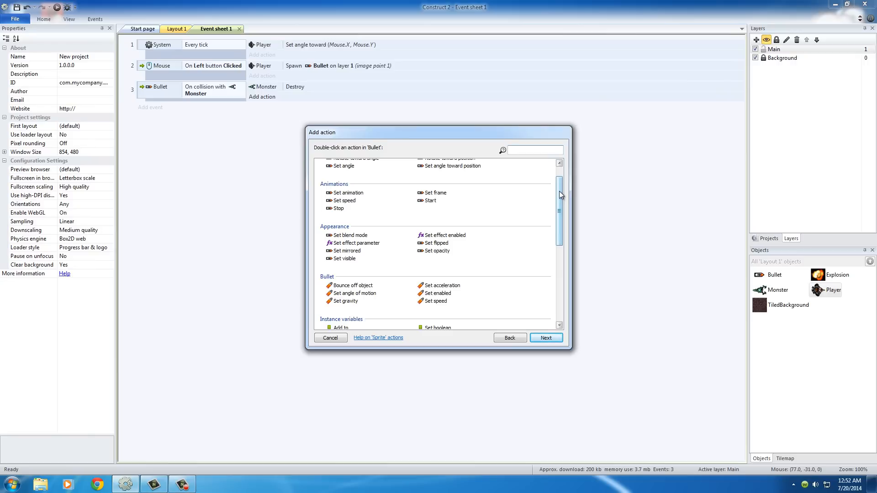
{"action": "scroll", "scroll_direction": "down", "scroll_amount": 3}
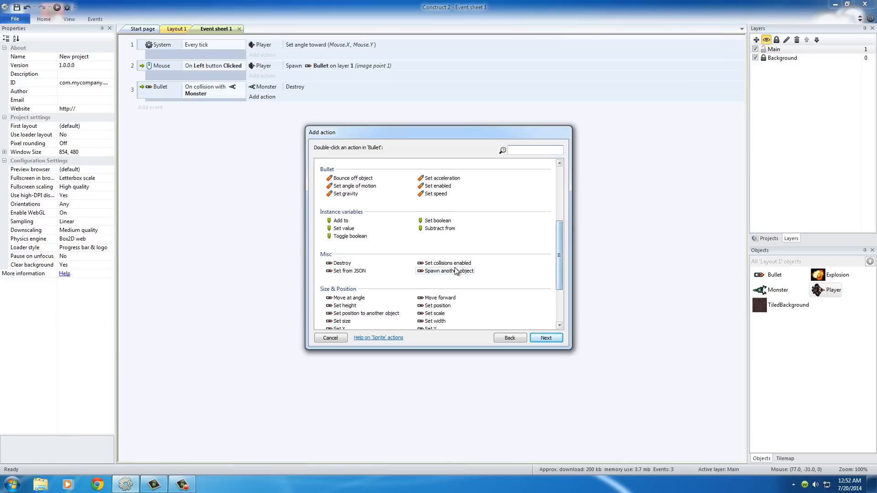
{"action": "double_click", "coordinate": [444, 270]}
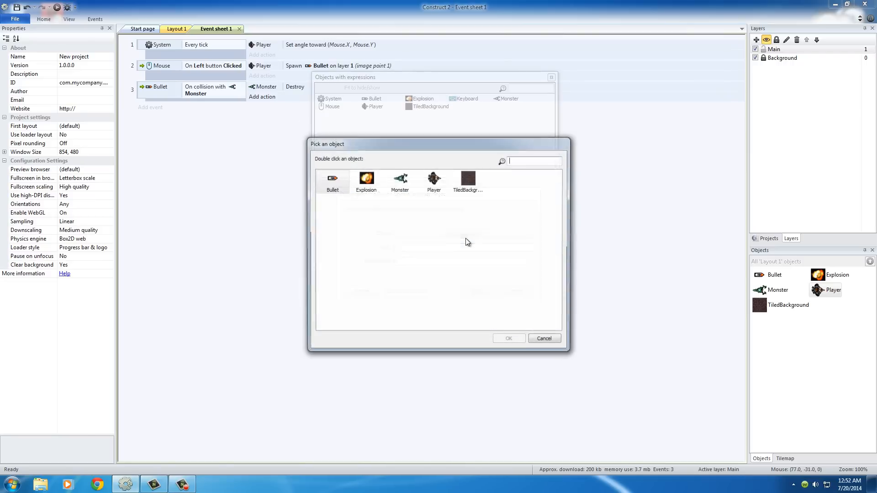
Spawn an Explosion on layer 1 at image point 0 and confirm the action
{"action": "double_click", "coordinate": [366, 179]}
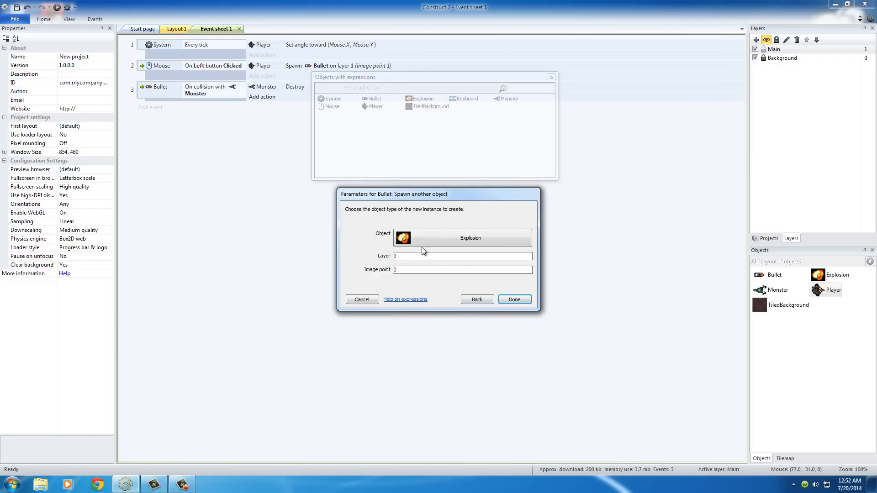
{"action": "left_click", "coordinate": [461, 256]}
{"action": "type", "text": "1"}
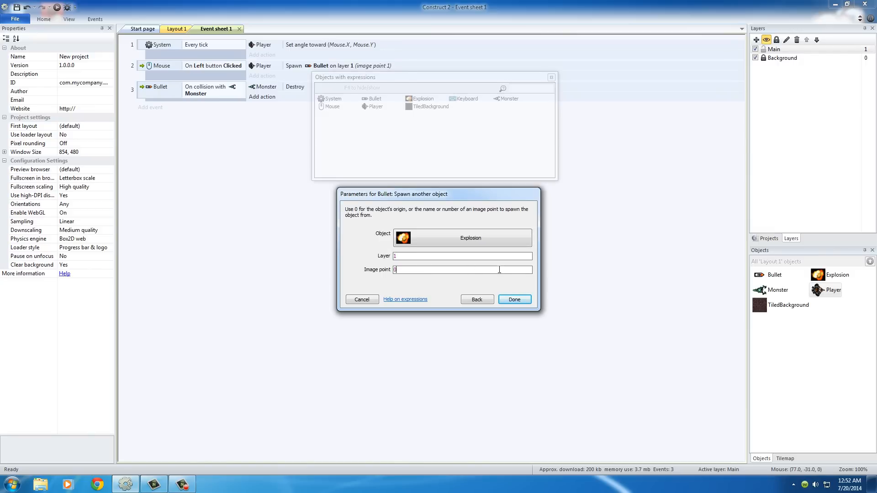
{"action": "left_click", "coordinate": [513, 300]}
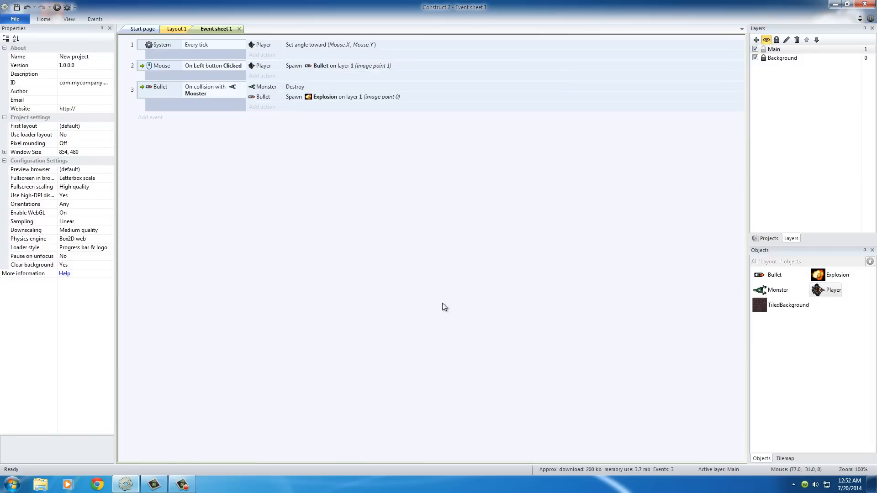
{"action": "mouse_move", "coordinate": [283, 141]}
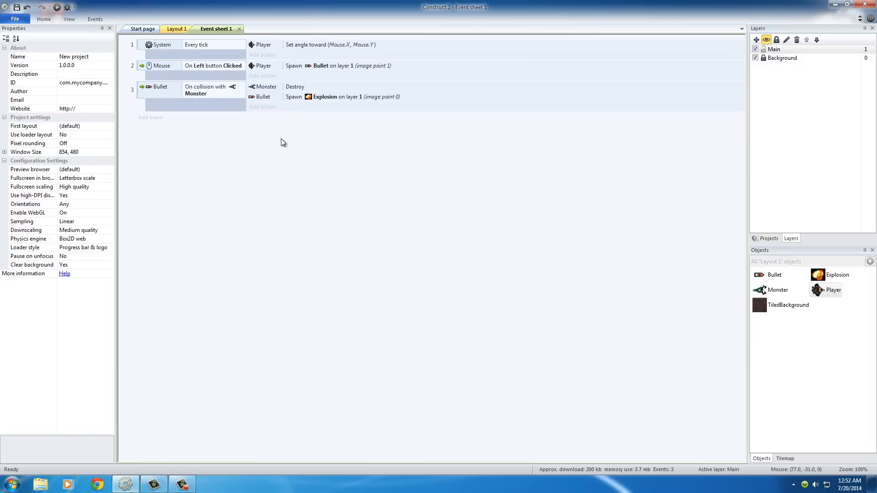
{"action": "mouse_move", "coordinate": [263, 107]}
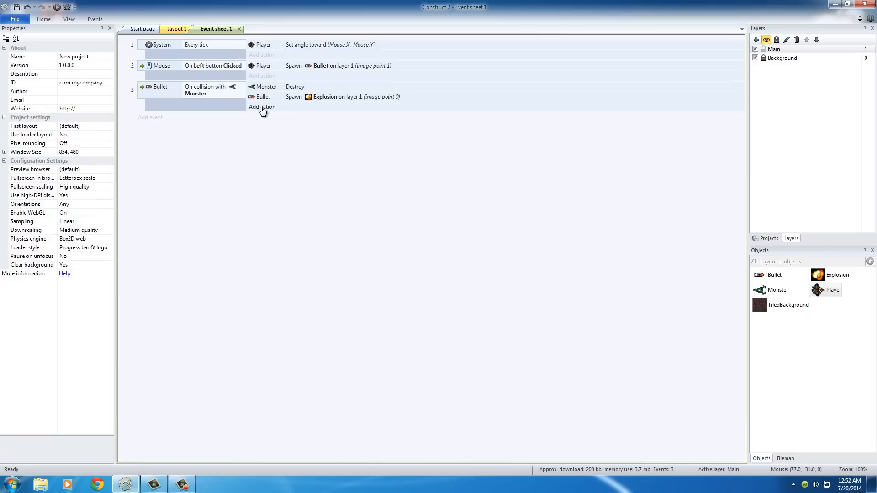
Add a Bullet Destroy action so the bullet removes itself on collision
{"action": "left_click", "coordinate": [262, 106]}
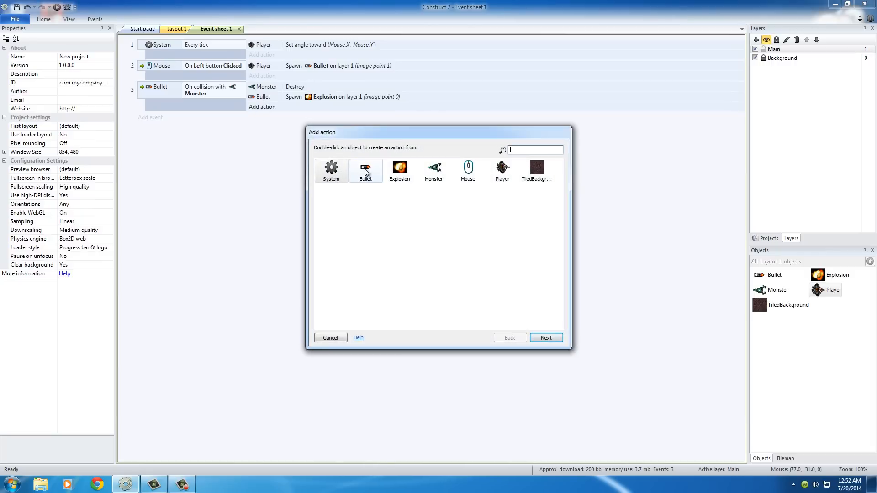
{"action": "double_click", "coordinate": [364, 171]}
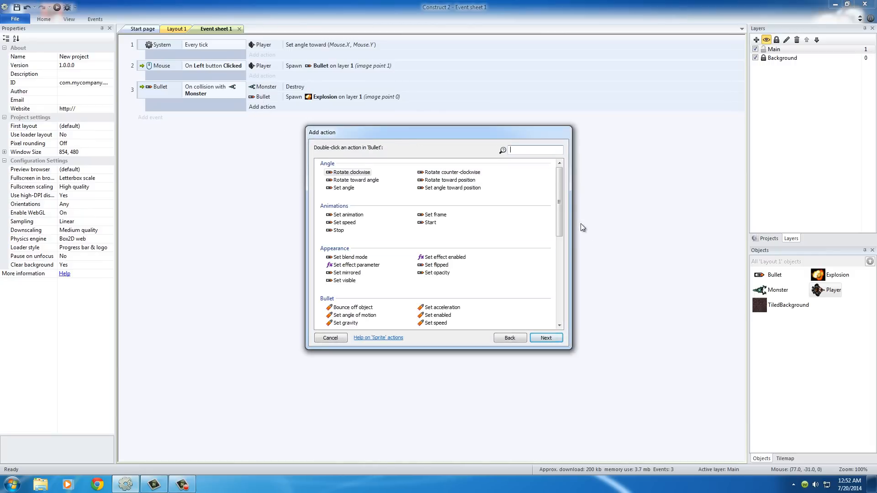
{"action": "scroll", "scroll_direction": "down", "scroll_amount": 3}
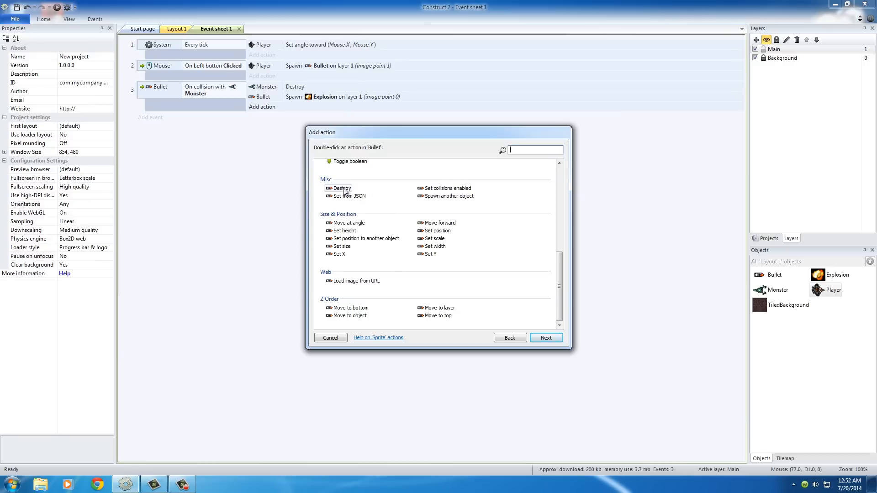
{"action": "double_click", "coordinate": [342, 188]}
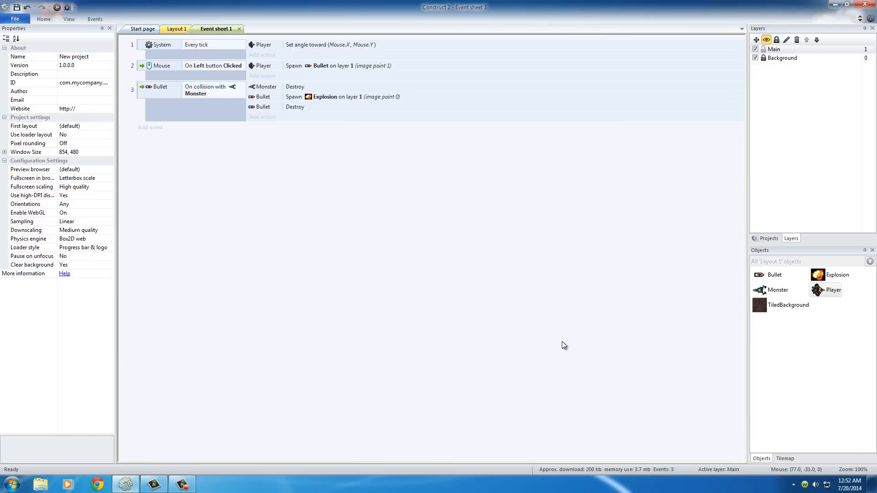
{"action": "mouse_move", "coordinate": [202, 135]}
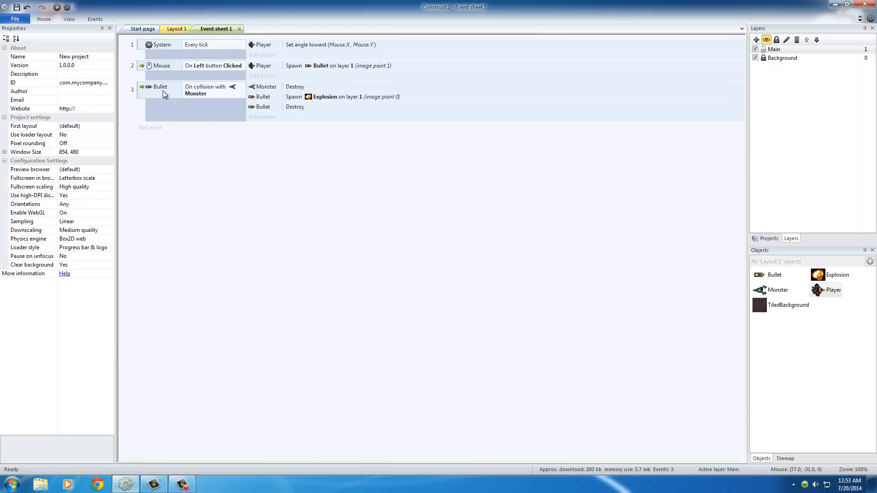
{"action": "mouse_move", "coordinate": [205, 98]}
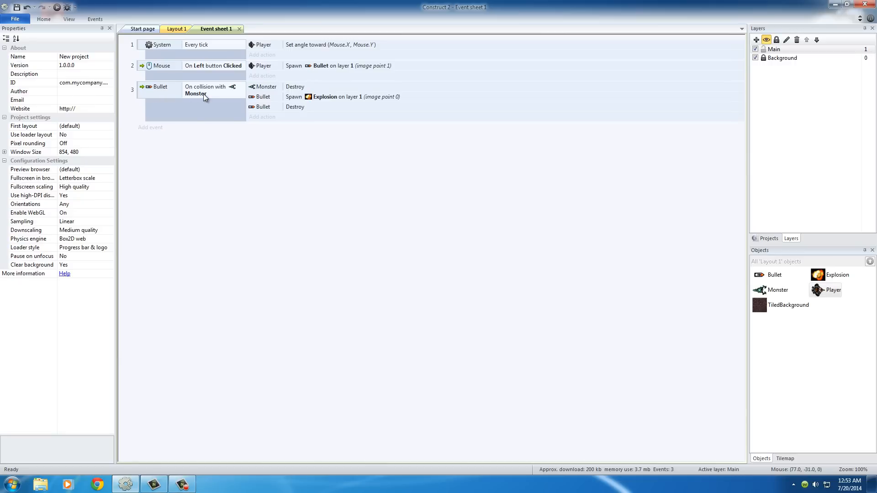
{"action": "mouse_move", "coordinate": [308, 84]}
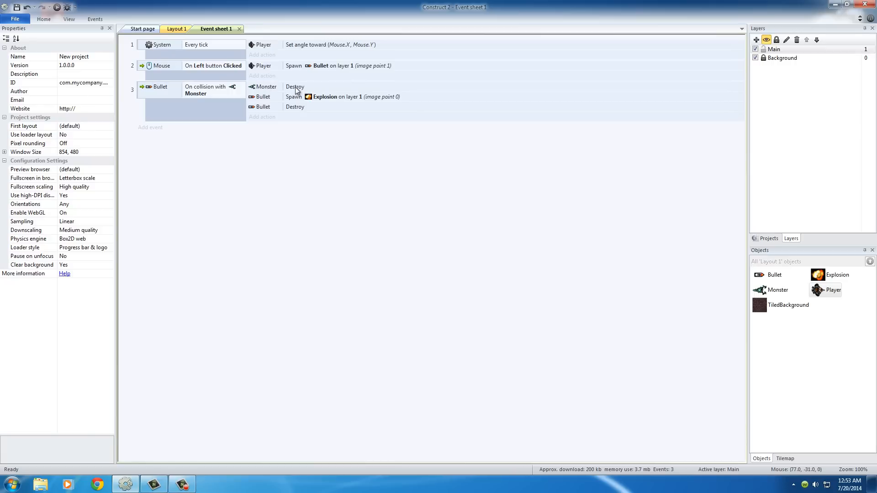
{"action": "mouse_move", "coordinate": [267, 101]}
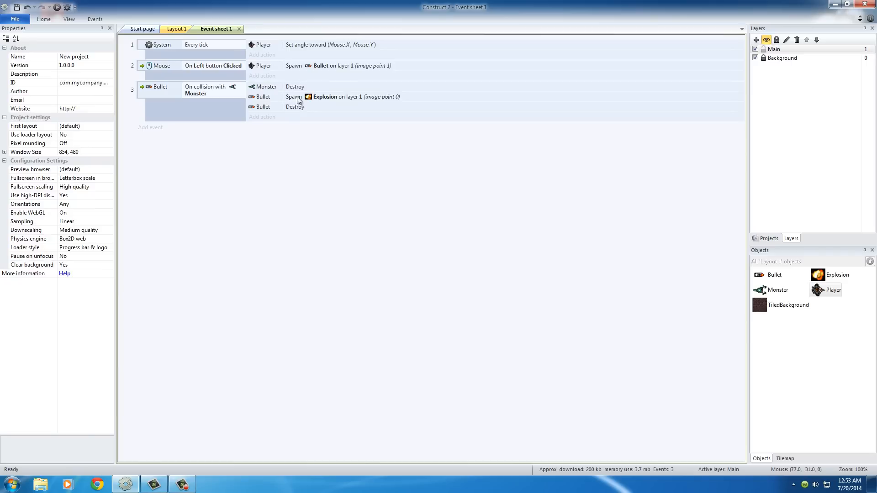
{"action": "mouse_move", "coordinate": [298, 105]}
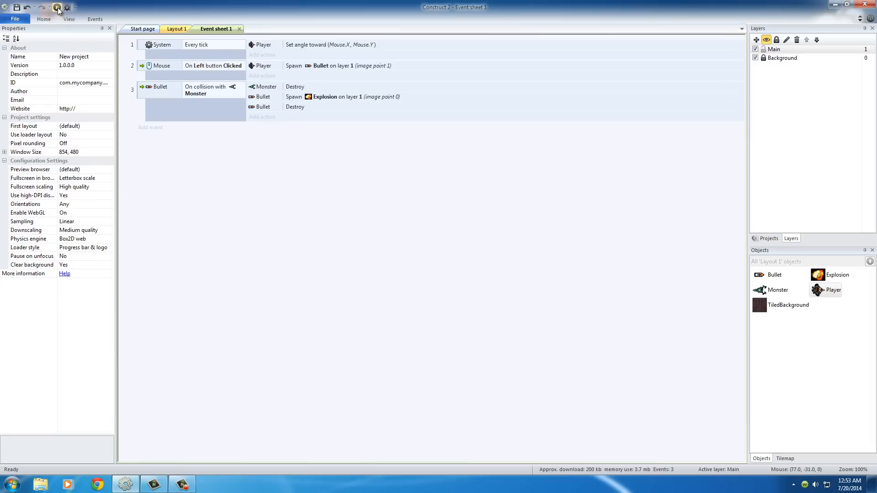
Run the layout to preview the game in Chrome
{"action": "left_click", "coordinate": [57, 7]}
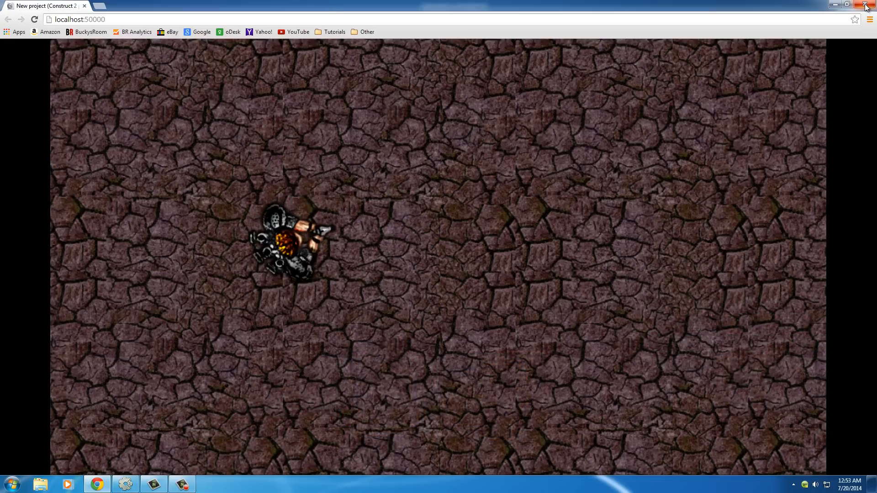
Close the Chrome preview and return to Layout 1 in Construct 2
{"action": "left_click", "coordinate": [864, 4]}
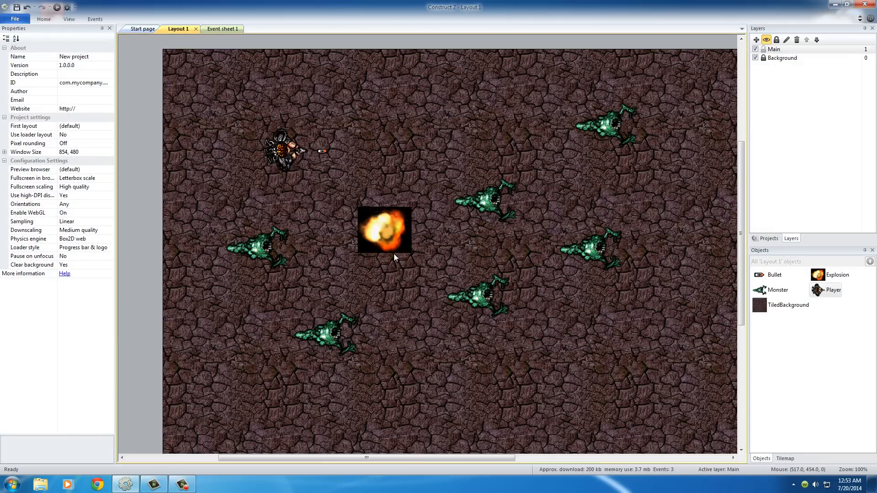
{"action": "mouse_move", "coordinate": [377, 244]}
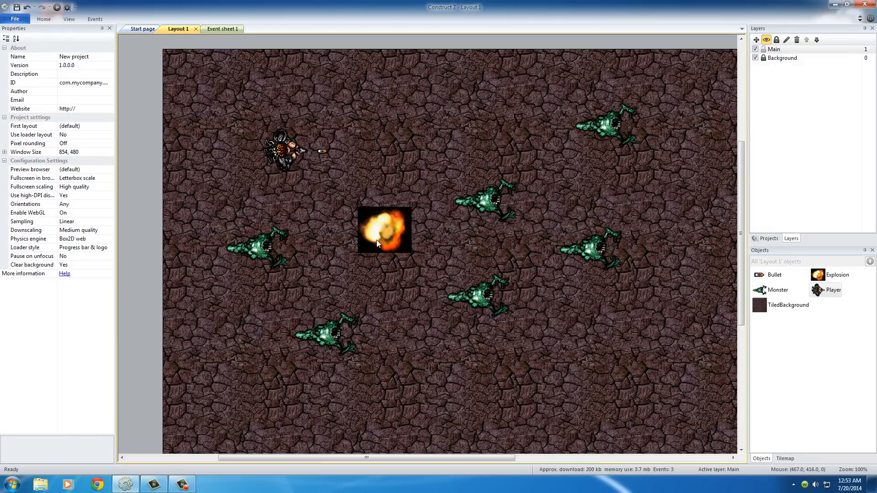
{"action": "mouse_move", "coordinate": [397, 214]}
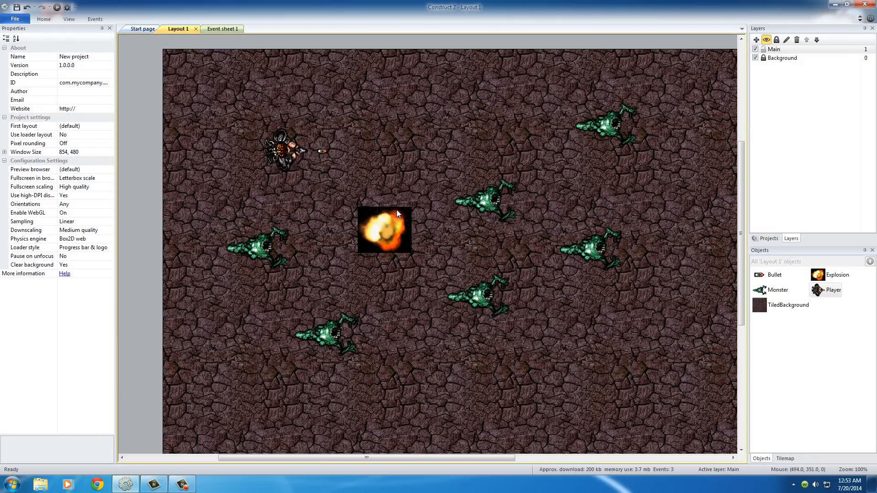
{"action": "mouse_move", "coordinate": [373, 224]}
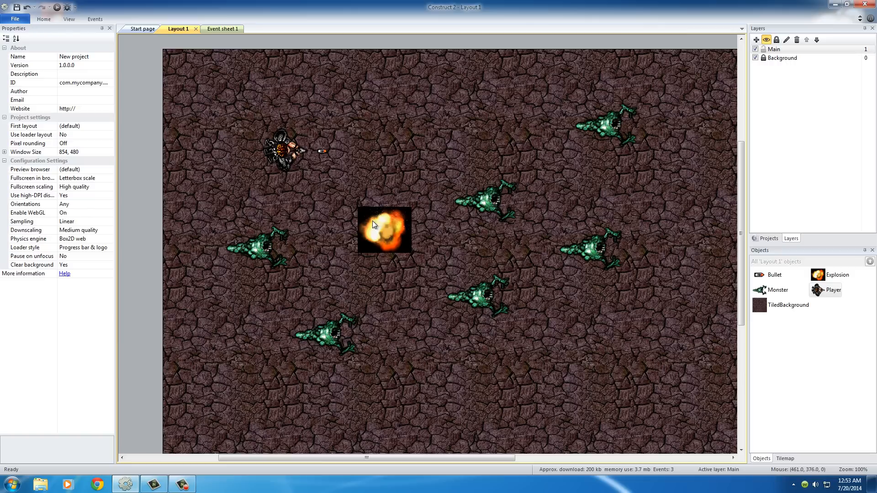
{"action": "mouse_move", "coordinate": [392, 235]}
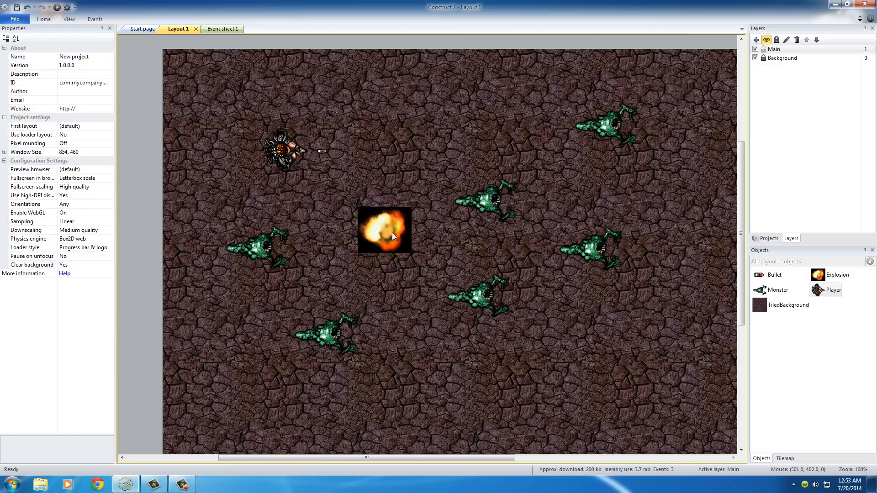
{"action": "mouse_move", "coordinate": [410, 250]}
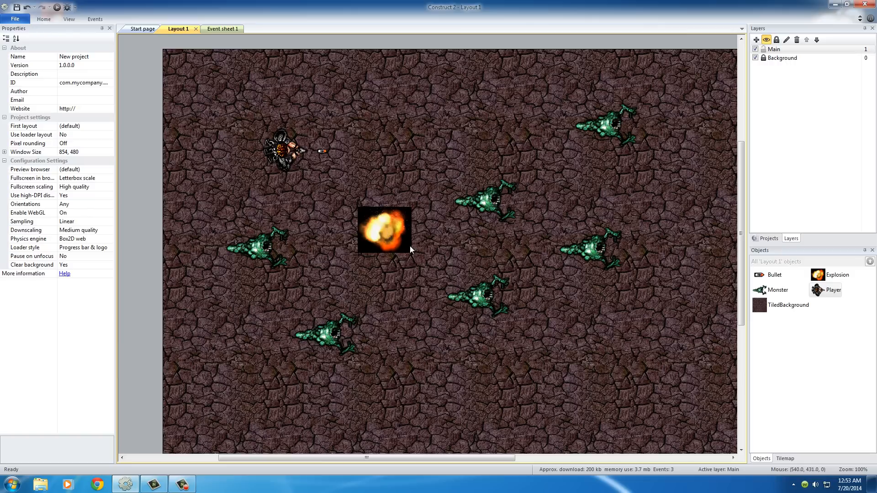
{"action": "mouse_move", "coordinate": [223, 28]}
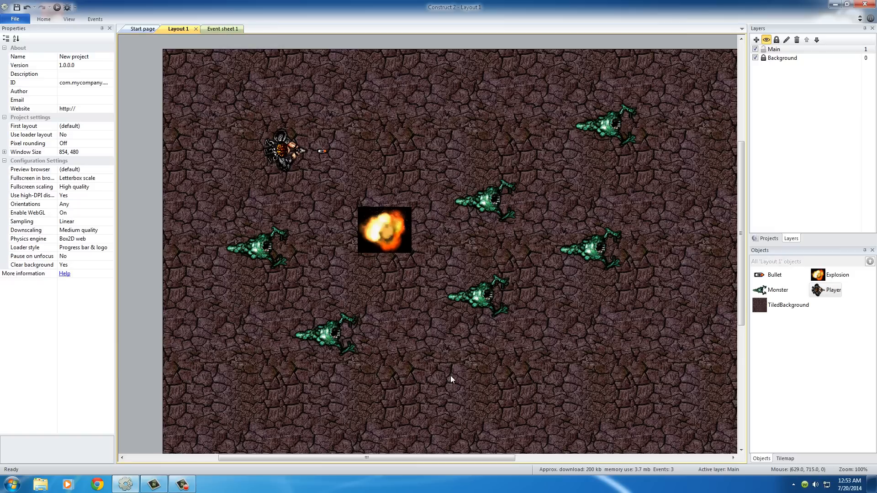
{"action": "mouse_move", "coordinate": [422, 291]}
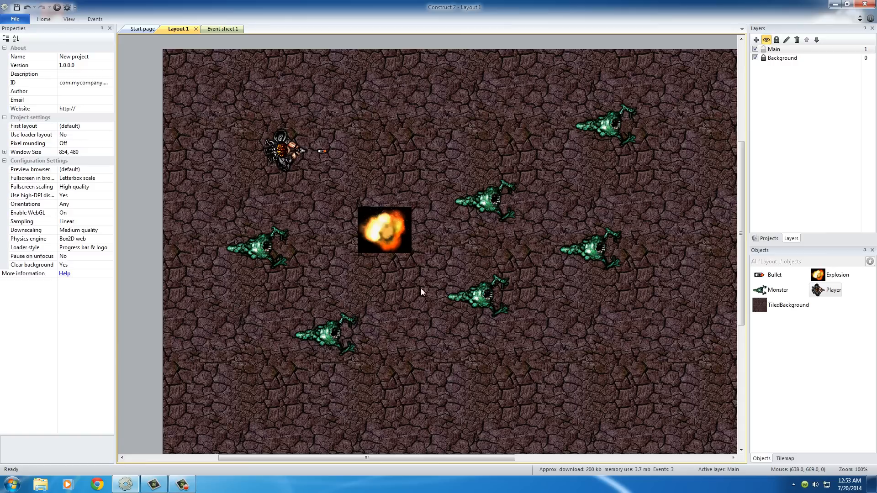
{"action": "mouse_move", "coordinate": [372, 252]}
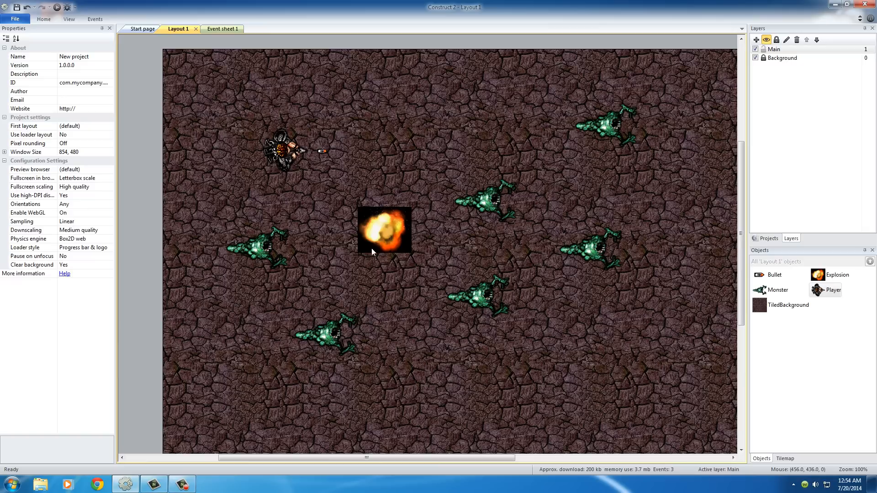
{"action": "mouse_move", "coordinate": [566, 150]}
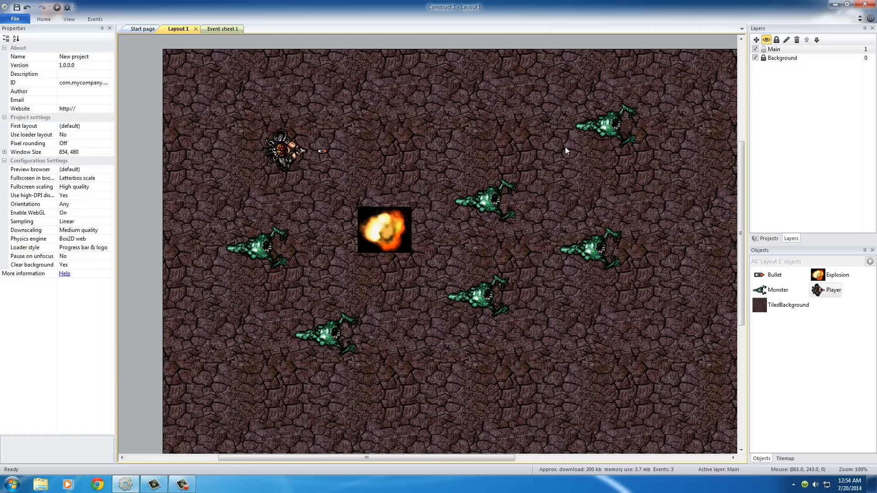
{"action": "mouse_move", "coordinate": [305, 273]}
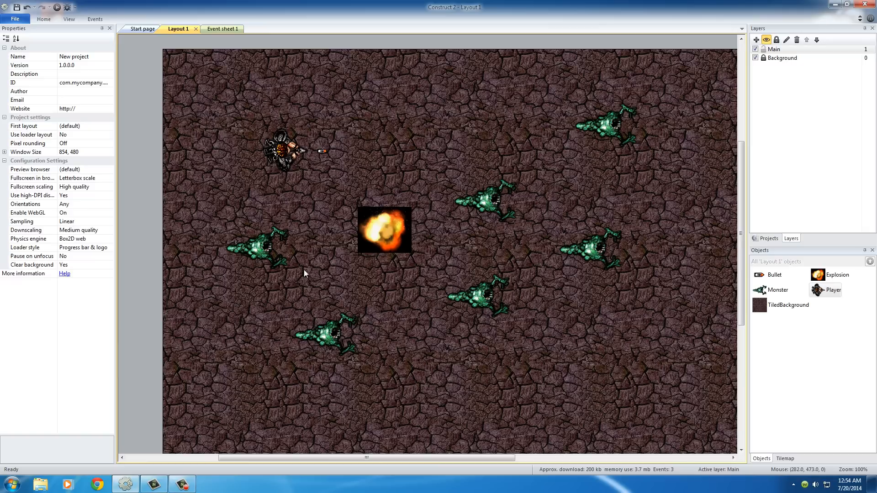
{"action": "mouse_move", "coordinate": [485, 355]}
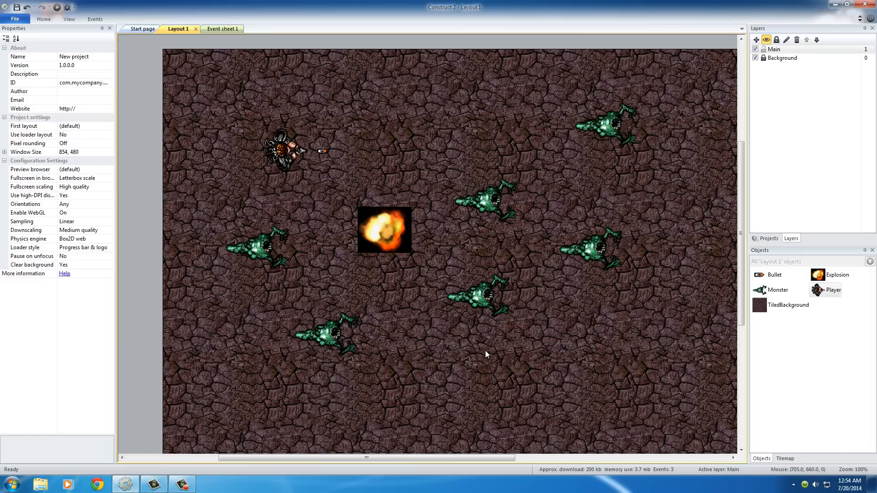